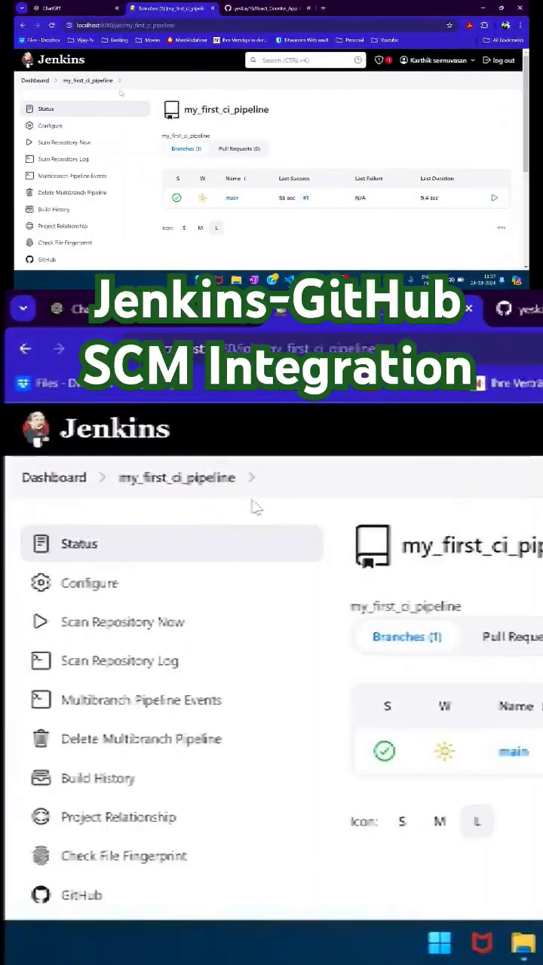
# Step: Create the 'developer' branch from main via the repository's branch dropdown
pyautogui.scroll(-3)
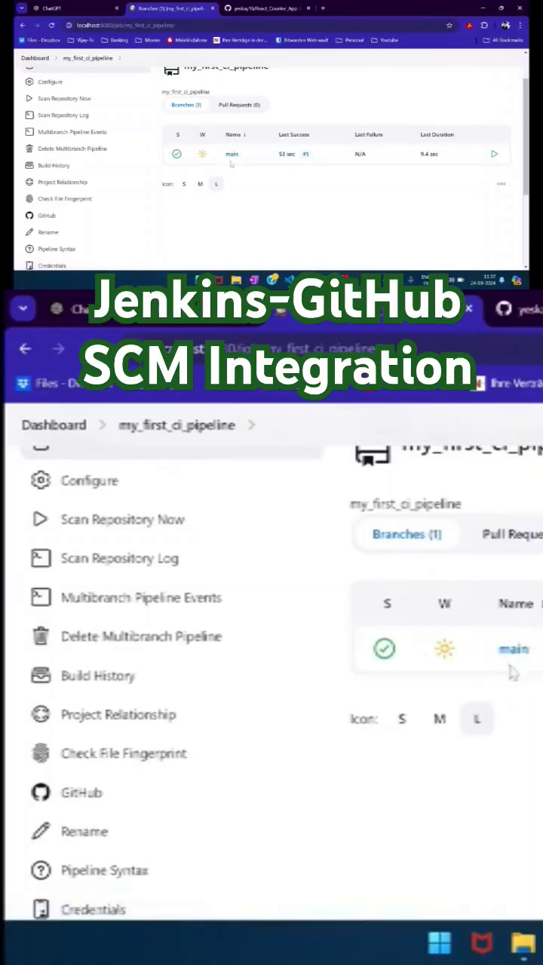
pyautogui.moveTo(505, 697)
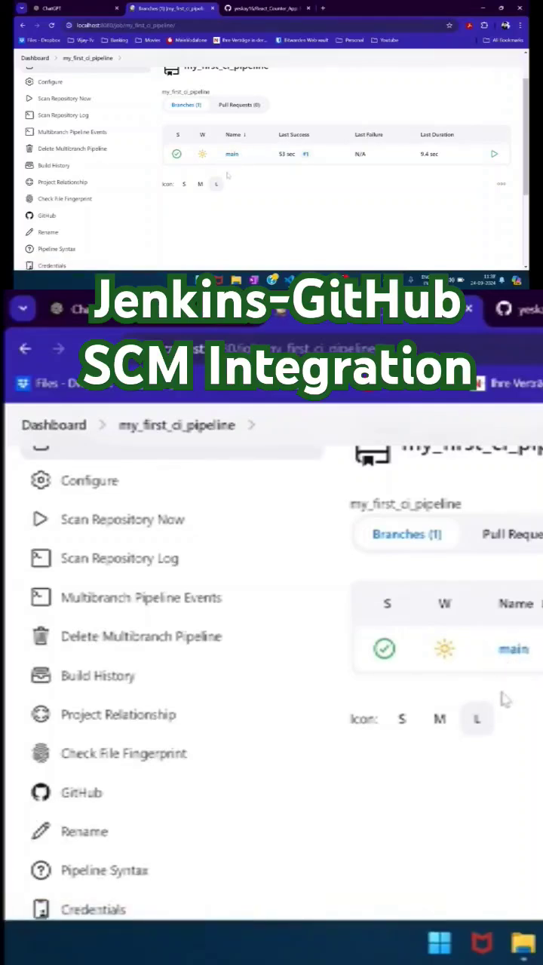
pyautogui.click(264, 9)
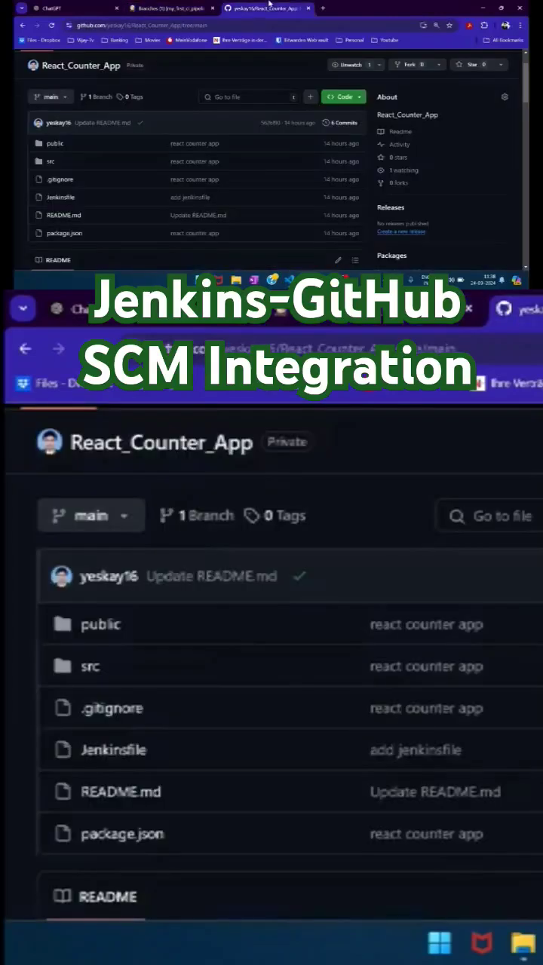
pyautogui.click(92, 516)
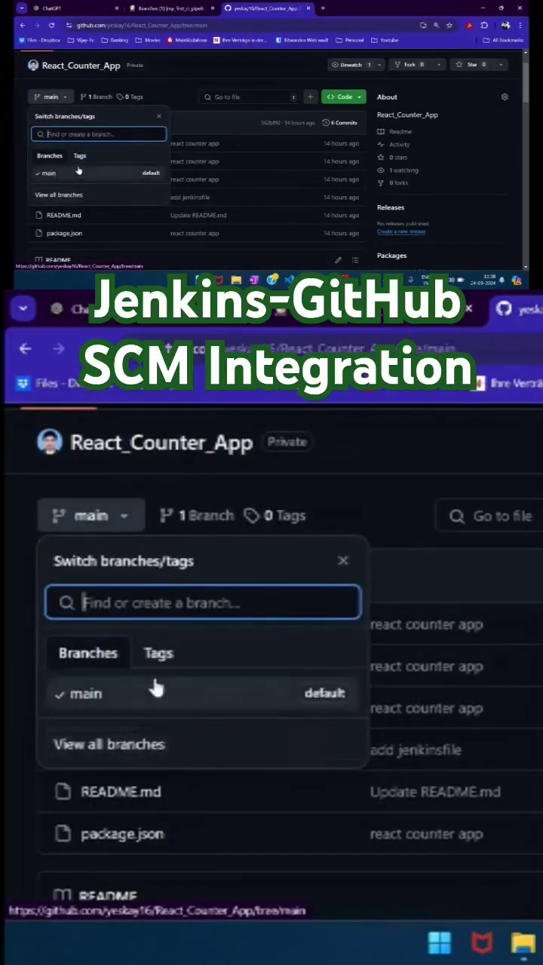
pyautogui.write('developer')
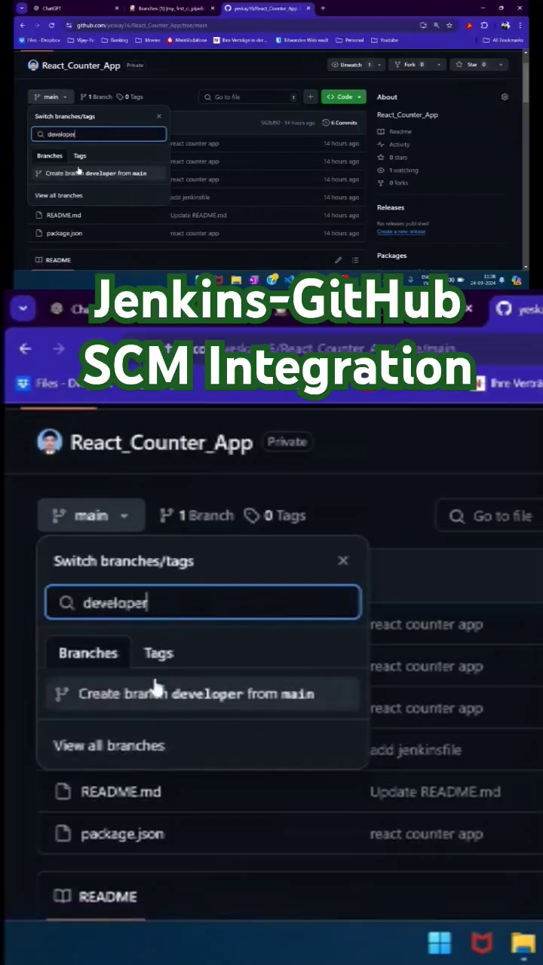
pyautogui.click(202, 694)
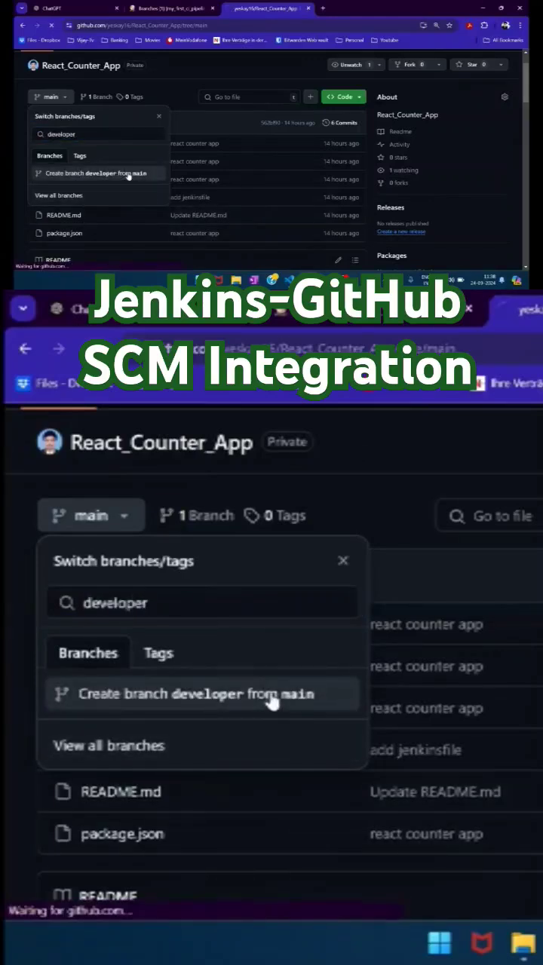
# Step: Reopen the branch list and begin entering 'rel' for the next branch name
pyautogui.click(272, 693)
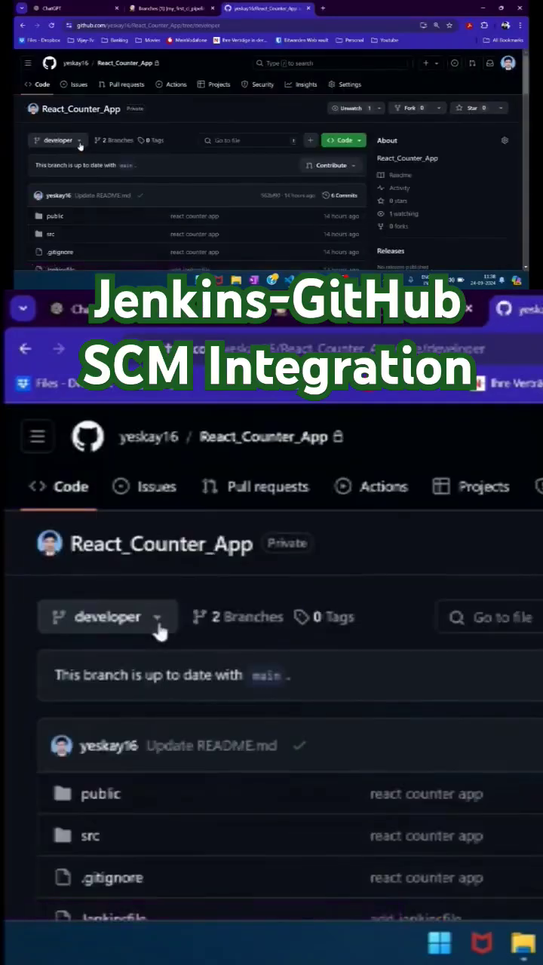
pyautogui.write('rel')
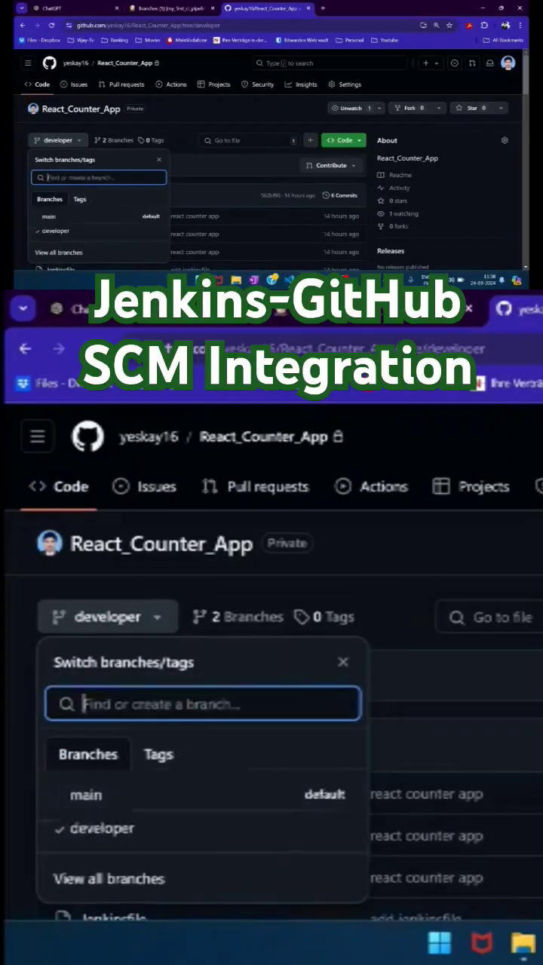
# Step: Create the 'release' branch from main and confirm it appears among the branches
pyautogui.click(85, 794)
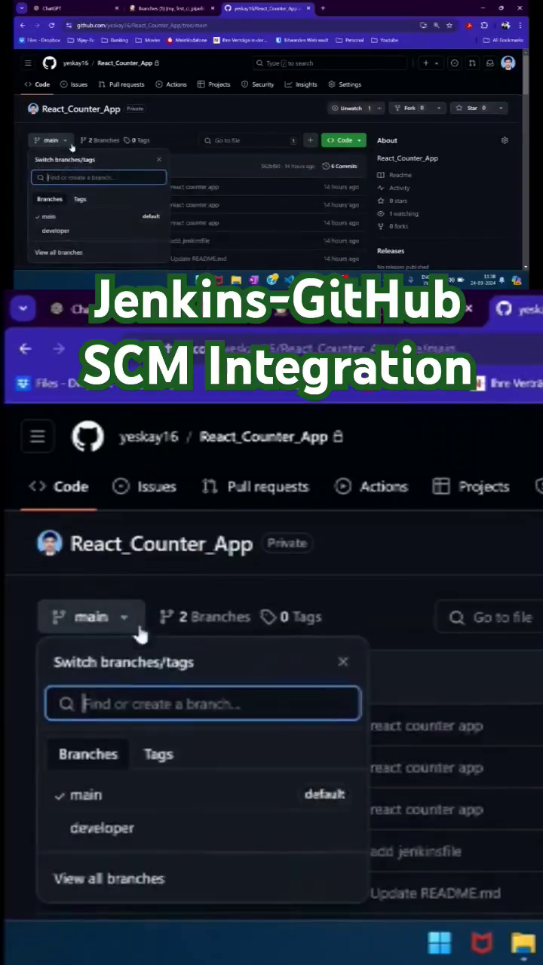
pyautogui.write('release')
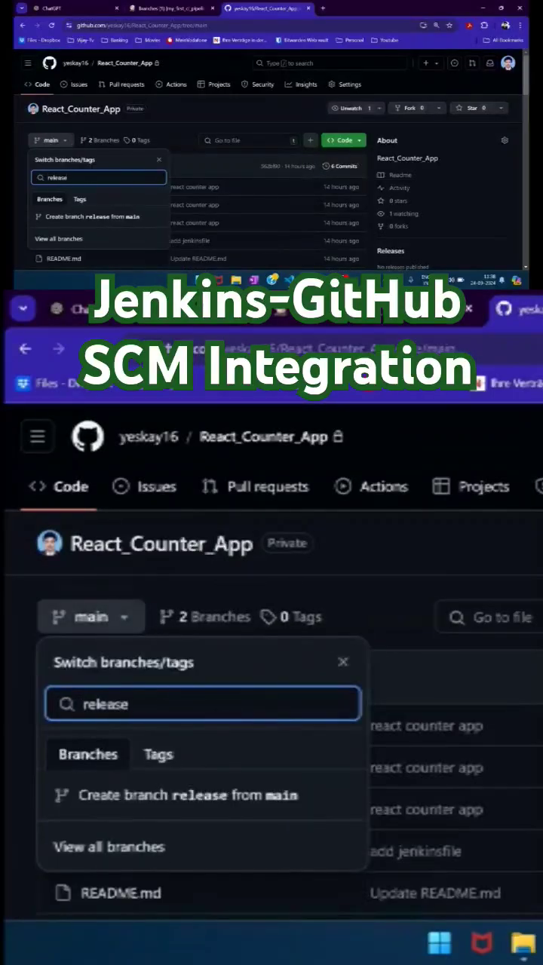
pyautogui.click(188, 797)
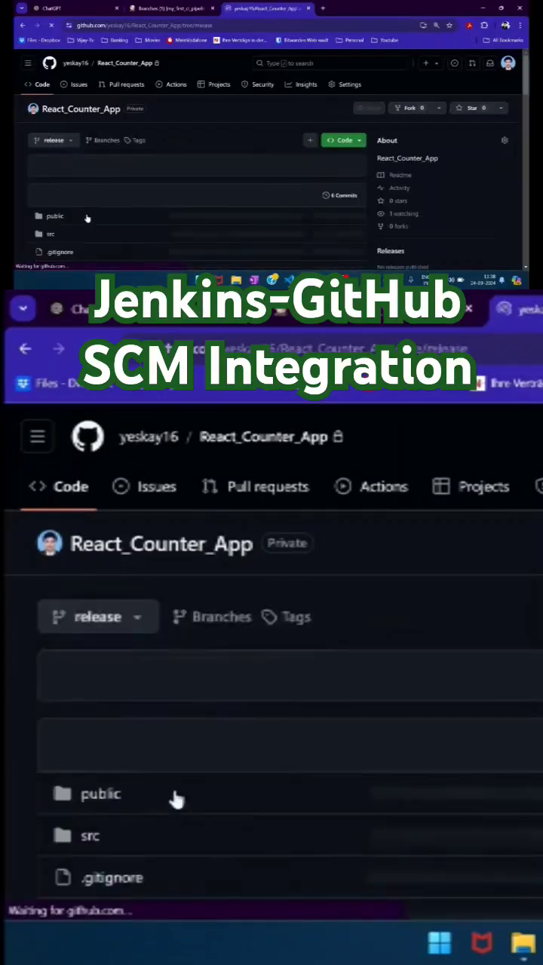
pyautogui.click(97, 615)
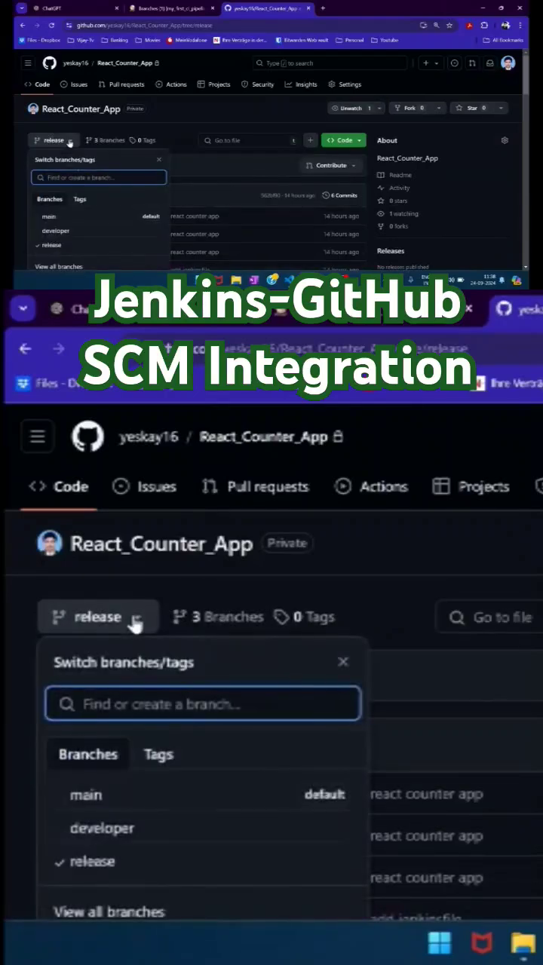
# Step: Return to Jenkins' my_first_ci_pipeline and run Scan Repository Now to pick up new branches
pyautogui.click(172, 9)
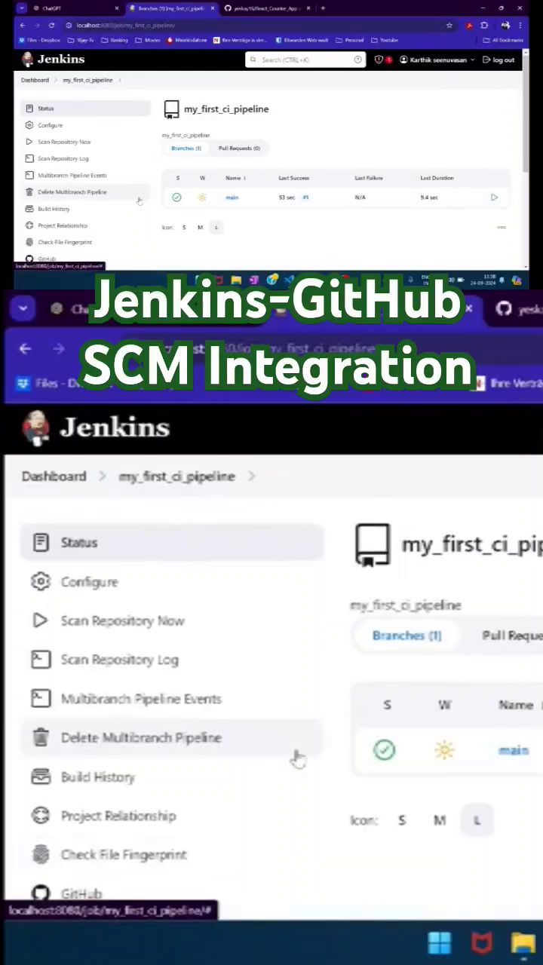
pyautogui.click(123, 622)
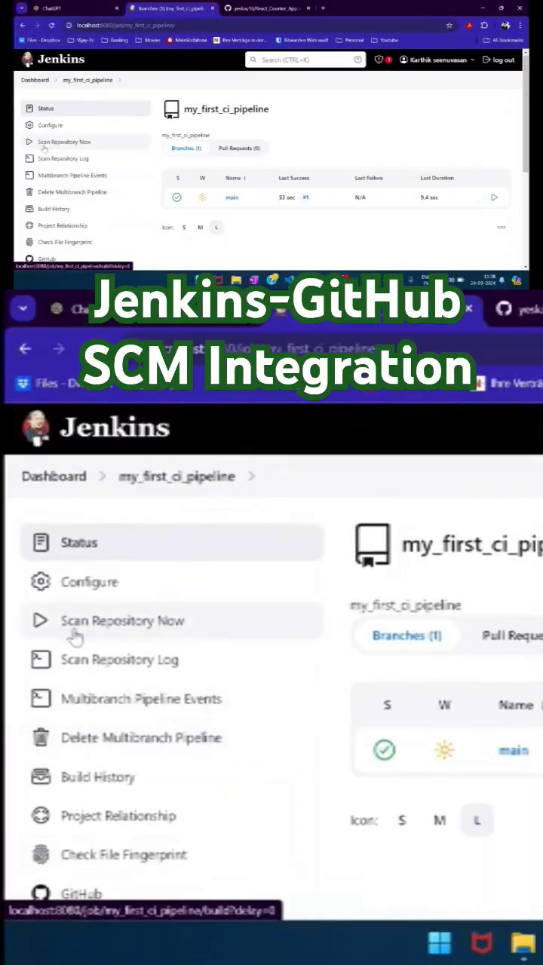